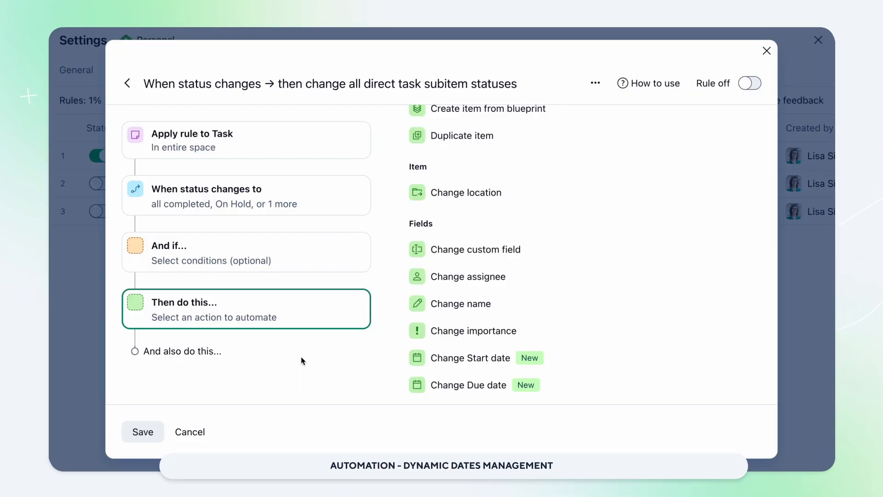
mouse_move(420, 357)
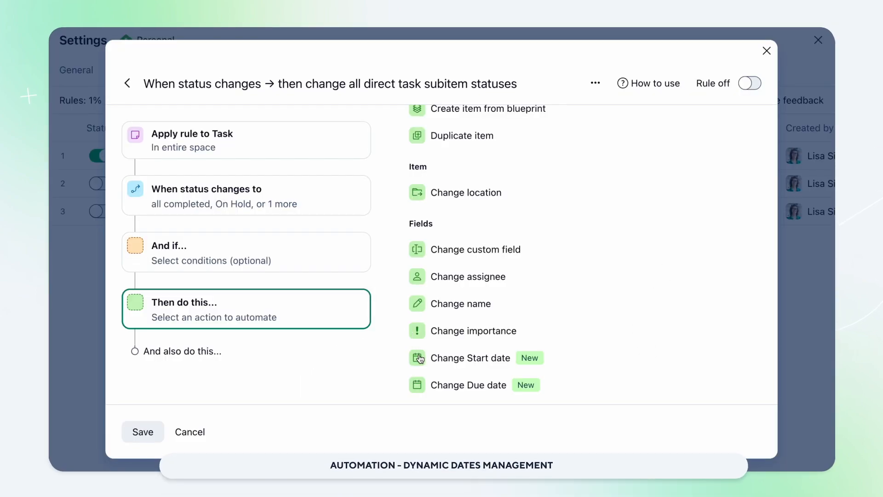
mouse_move(421, 386)
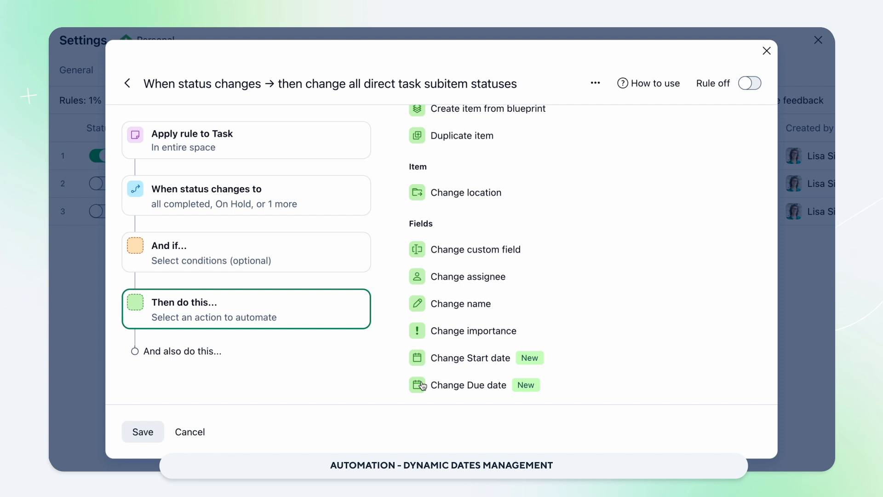
Step: Set the Change Start date action to Start Date + Days(10)
left_click(470, 358)
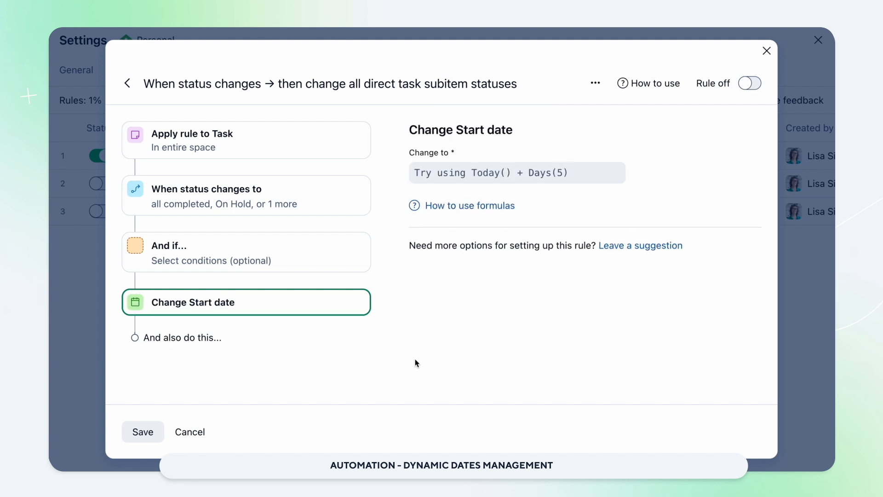
left_click(516, 173)
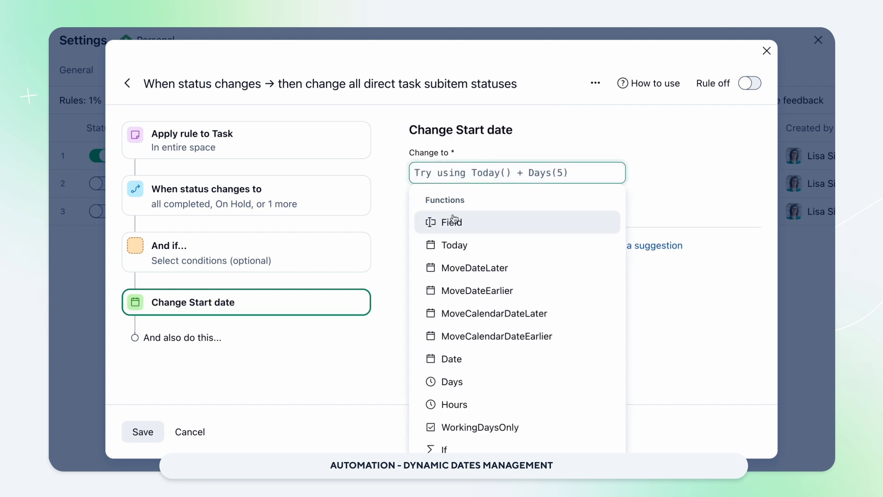
left_click(451, 222)
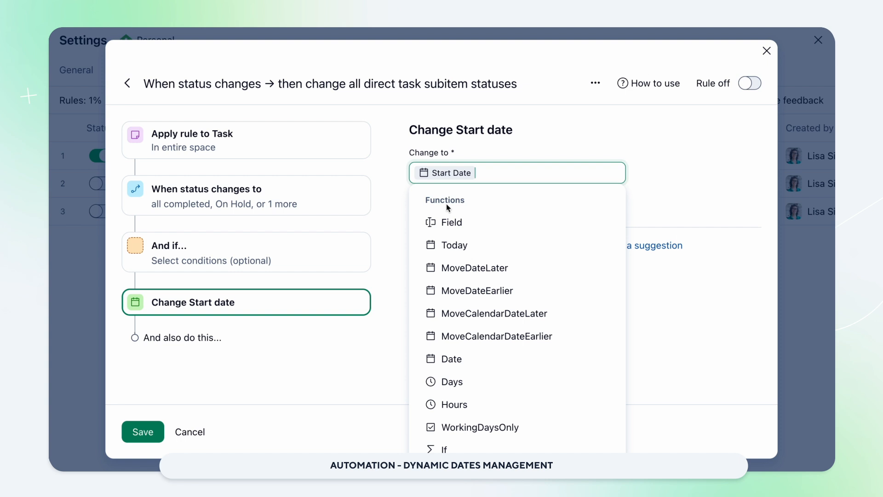
type("+Days(10)")
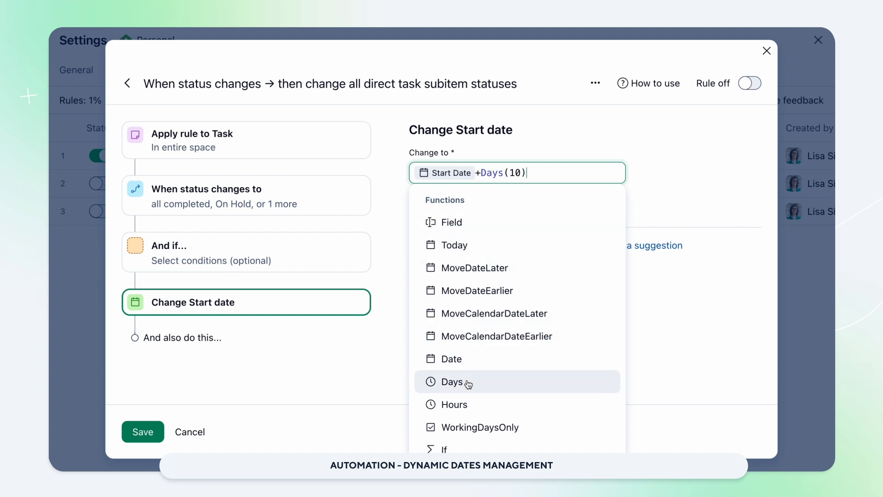
mouse_move(516, 427)
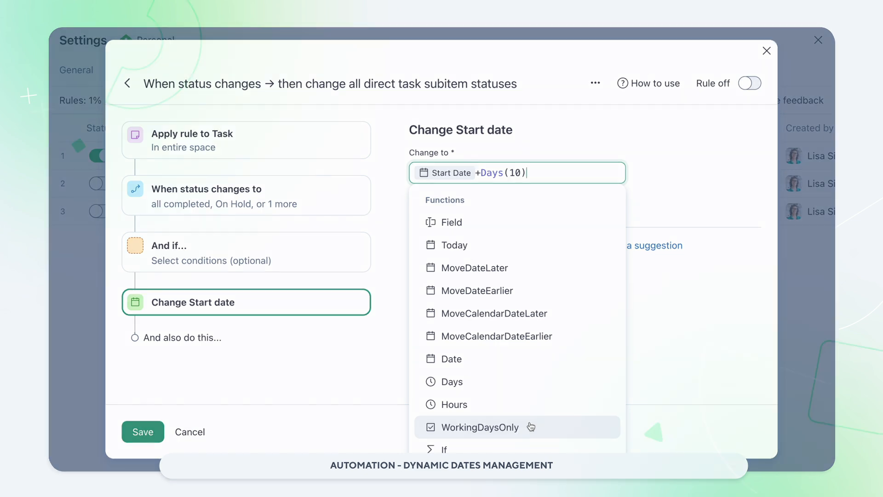
left_click(765, 51)
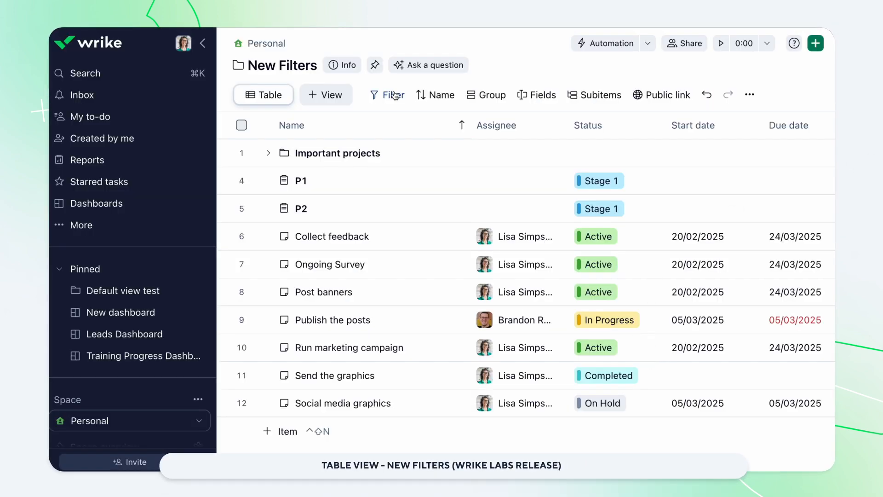
Step: Add a Start date filter with a relative range of the last 30 days
left_click(391, 95)
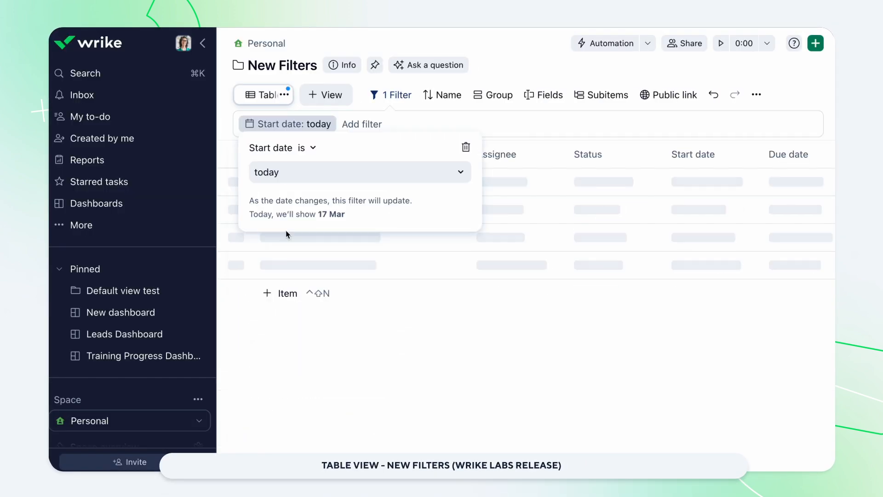
left_click(359, 172)
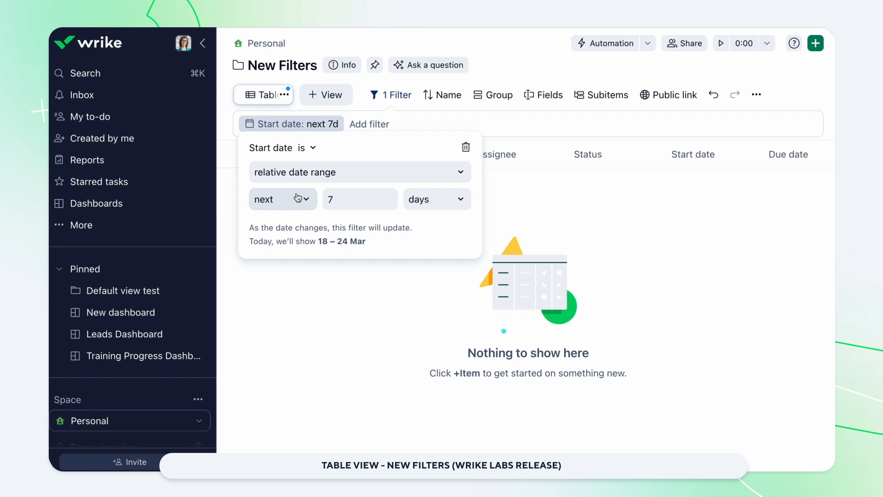
left_click(281, 199)
type("30")
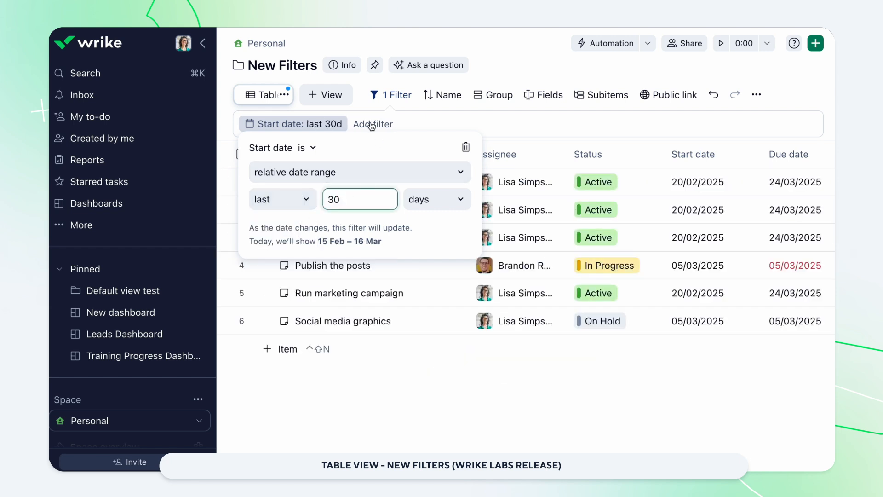
left_click(373, 124)
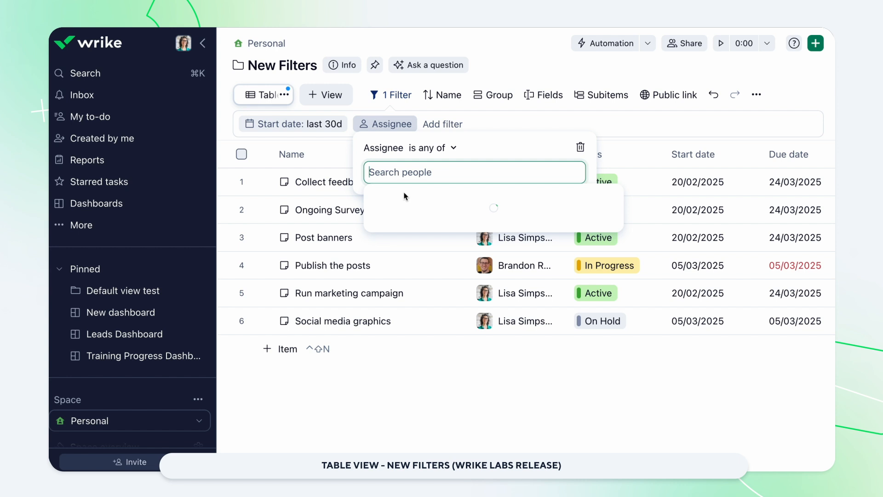
left_click(430, 147)
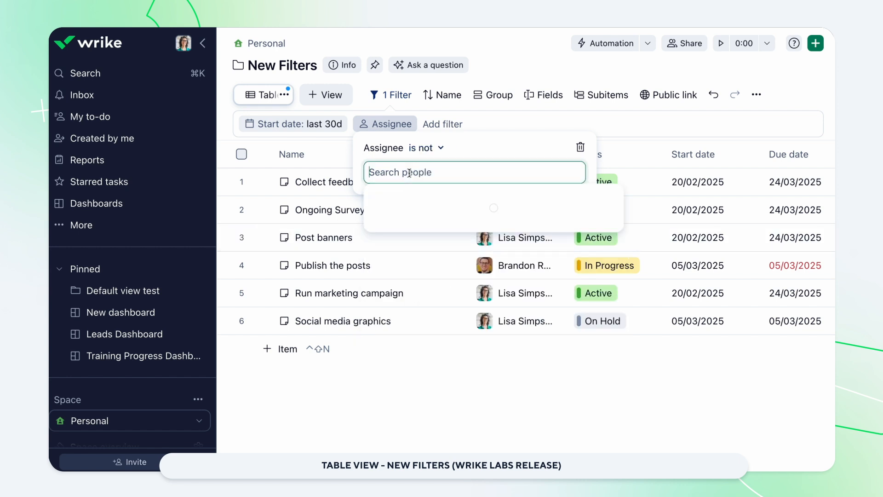
left_click(444, 209)
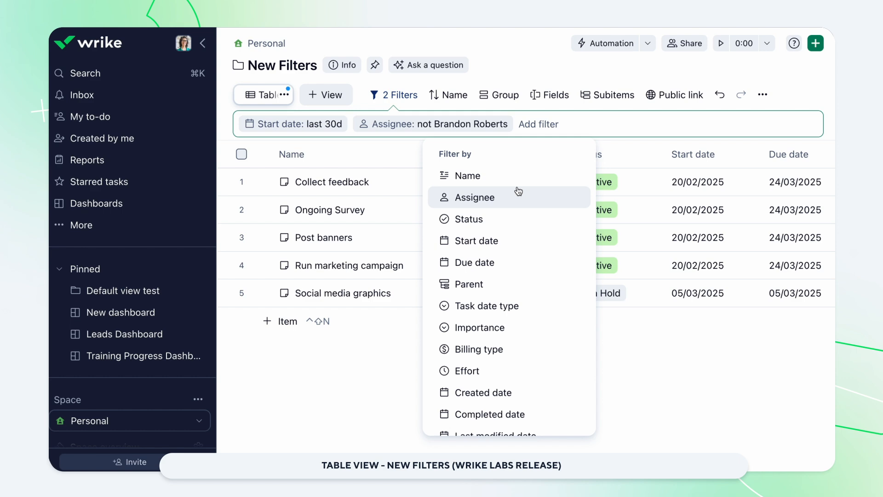
mouse_move(558, 284)
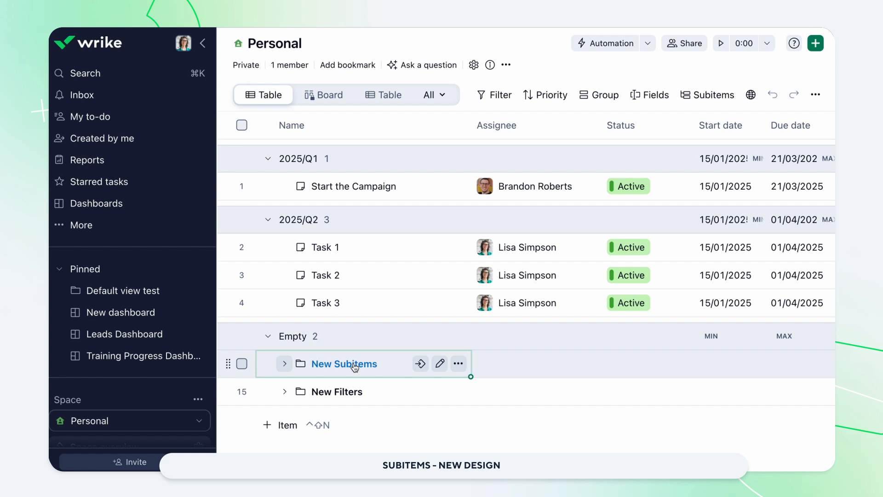
Step: Open the New Subitems folder row in the Personal space side panel
left_click(344, 364)
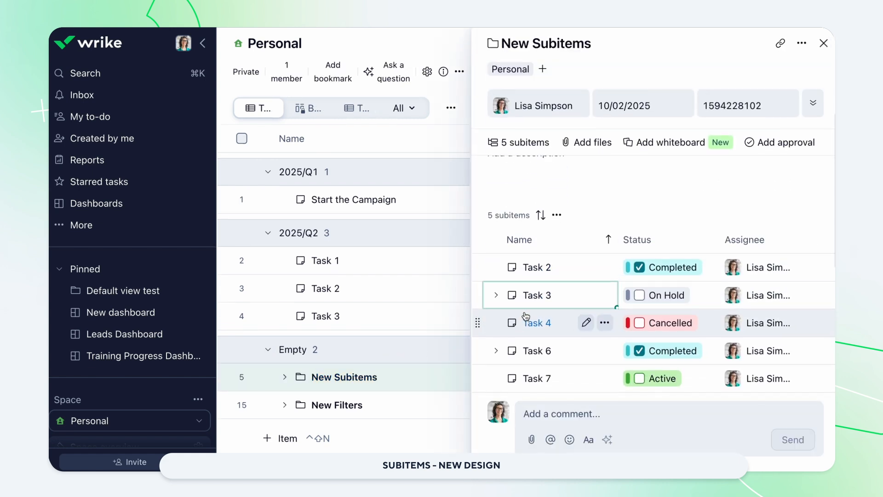
Step: Hide the Status column via its column menu in the subitem list
scroll("up", 3)
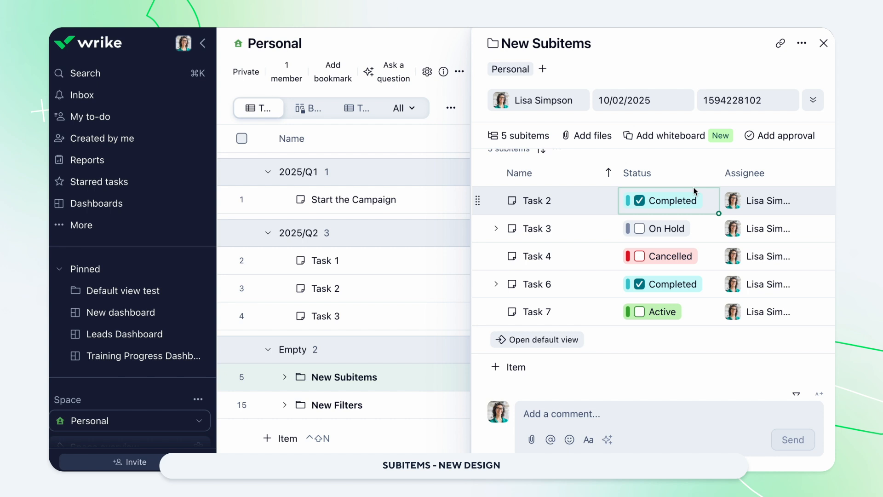
left_click(710, 173)
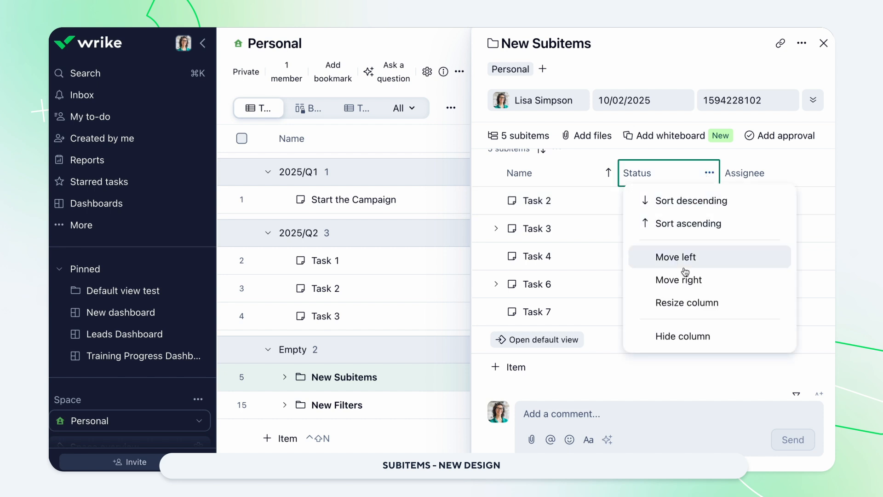
left_click(676, 257)
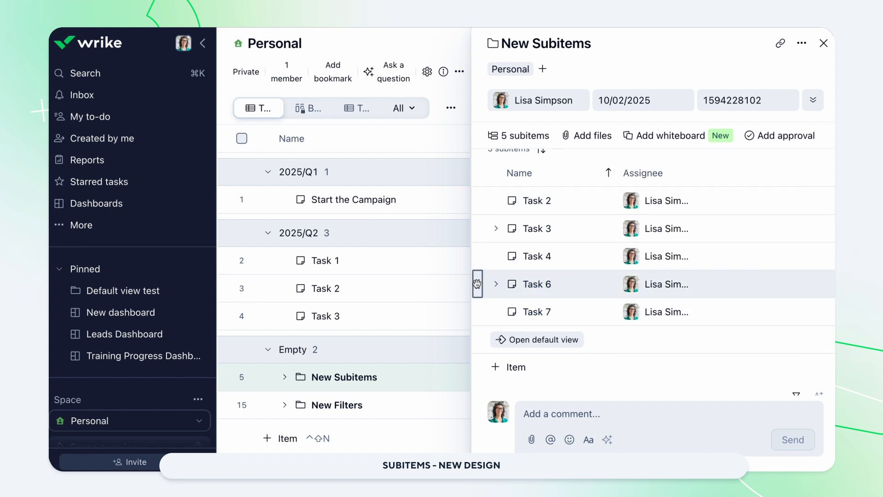